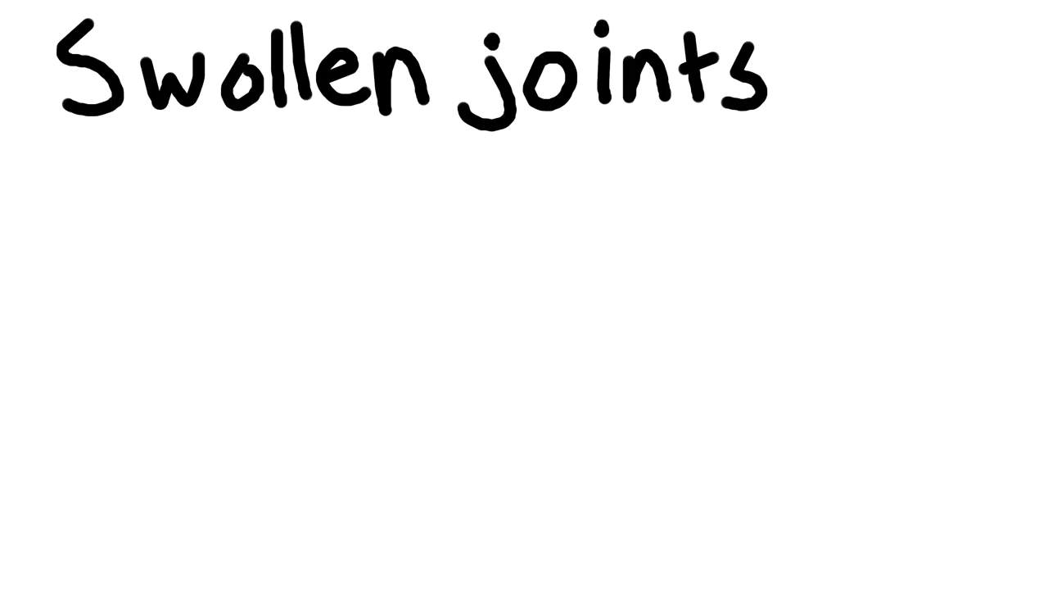
{"action": "type", "text": "Sun sensitivity"}
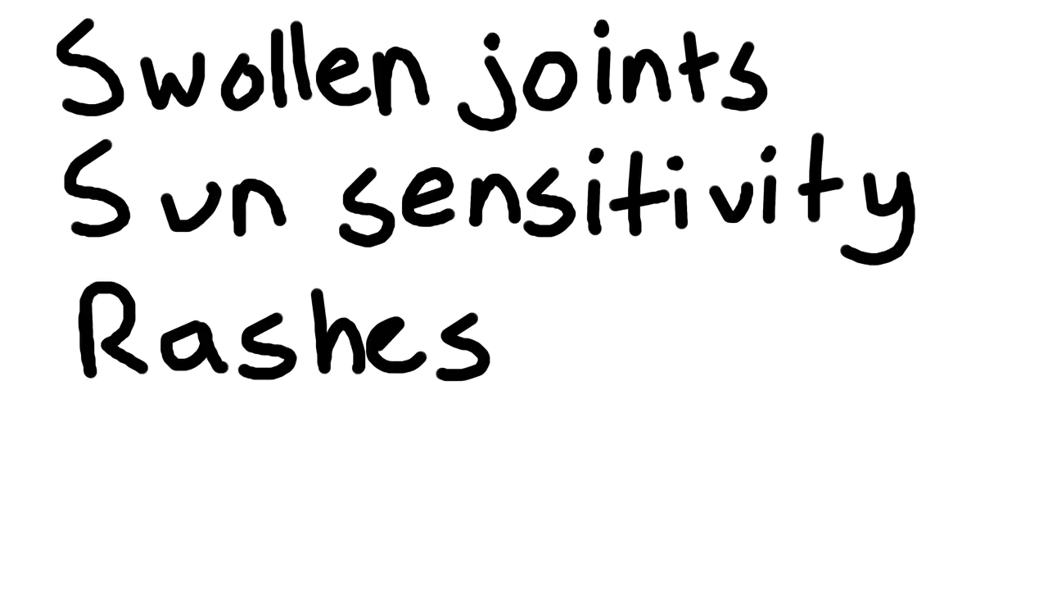
{"action": "type", "text": "Ulcers in mouth"}
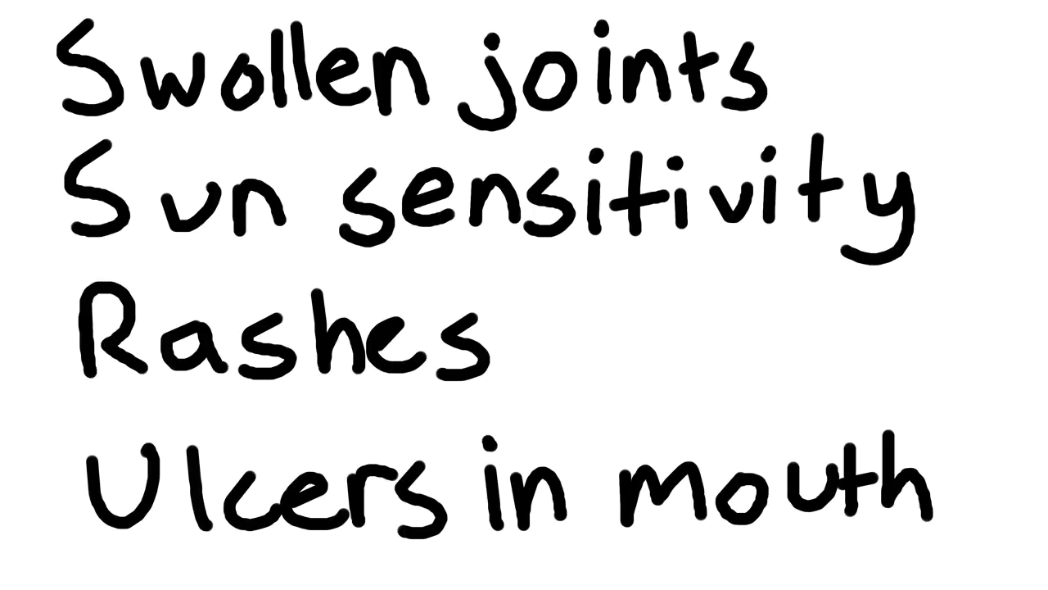